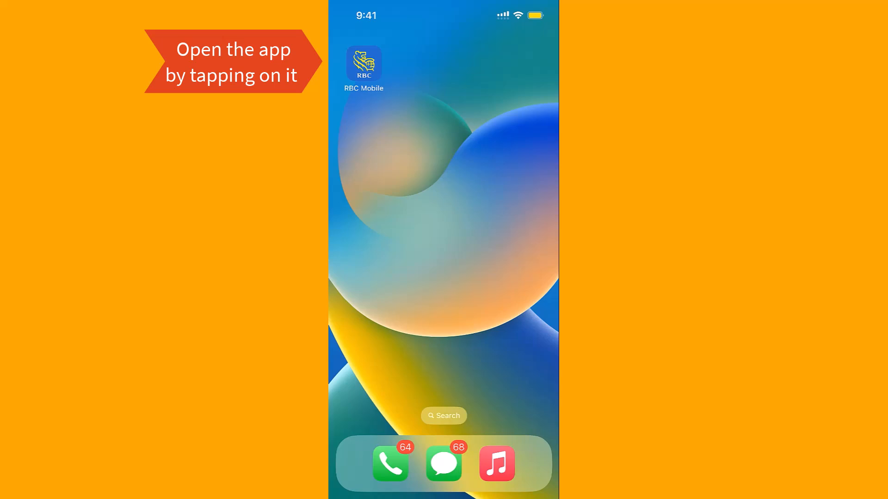
# Launch RBC Mobile and sign in with Face ID to view the accounts overview.
pyautogui.click(364, 62)
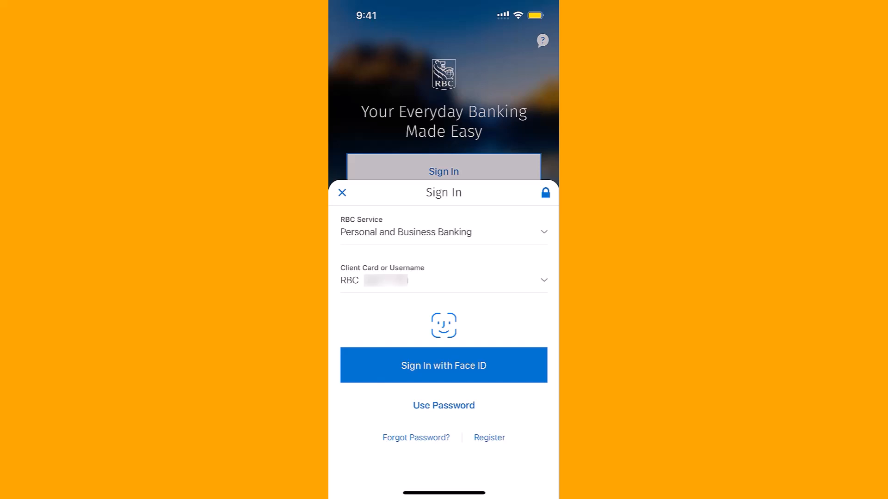
pyautogui.click(443, 365)
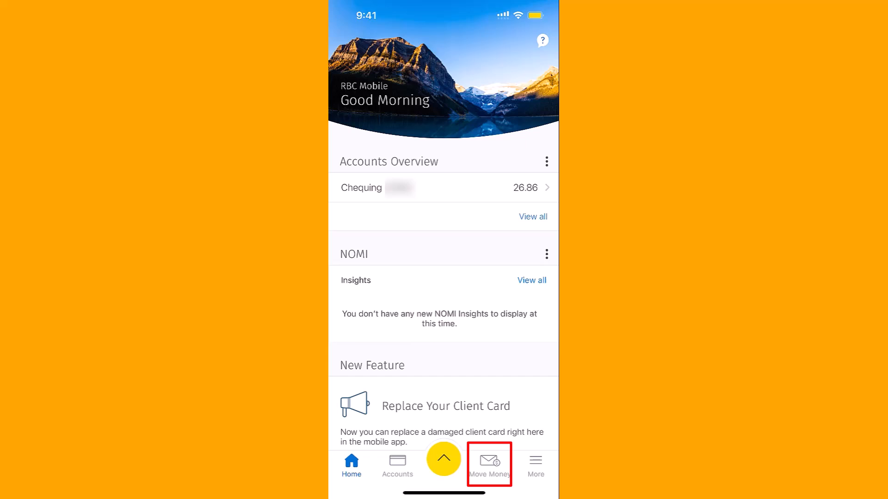
# Go to Move Money and open Recipients under Managing Transfers.
pyautogui.click(490, 464)
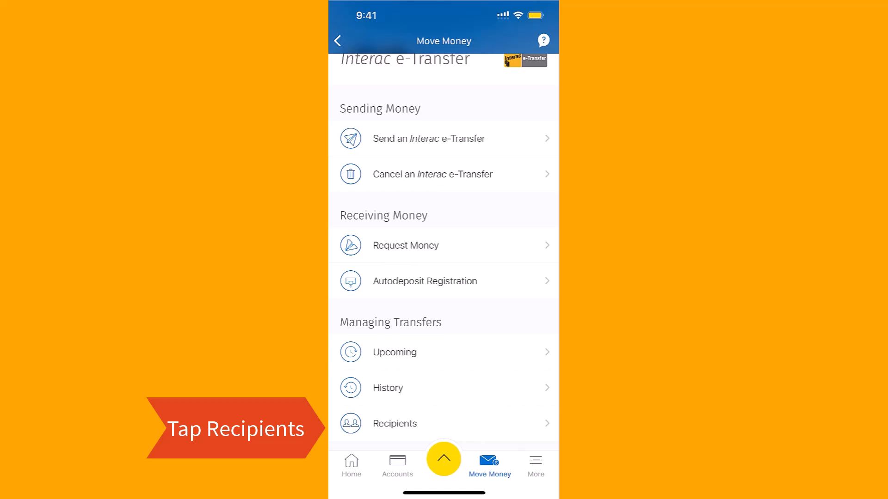
pyautogui.click(394, 424)
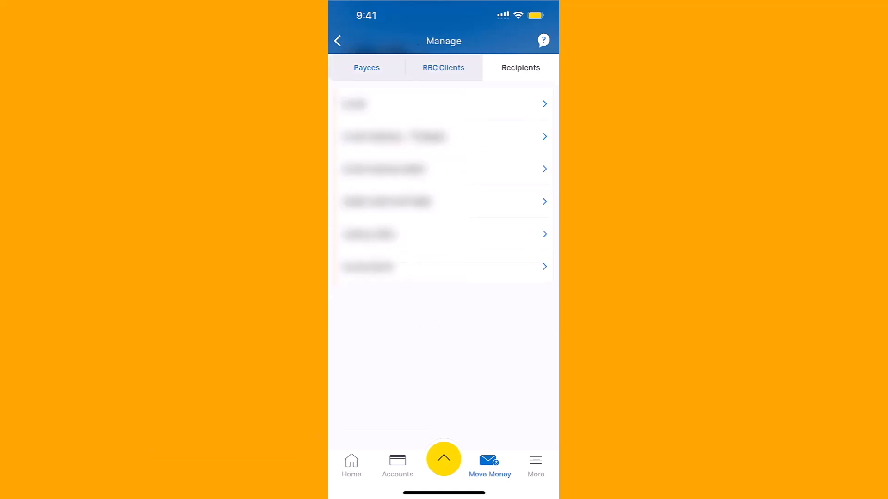